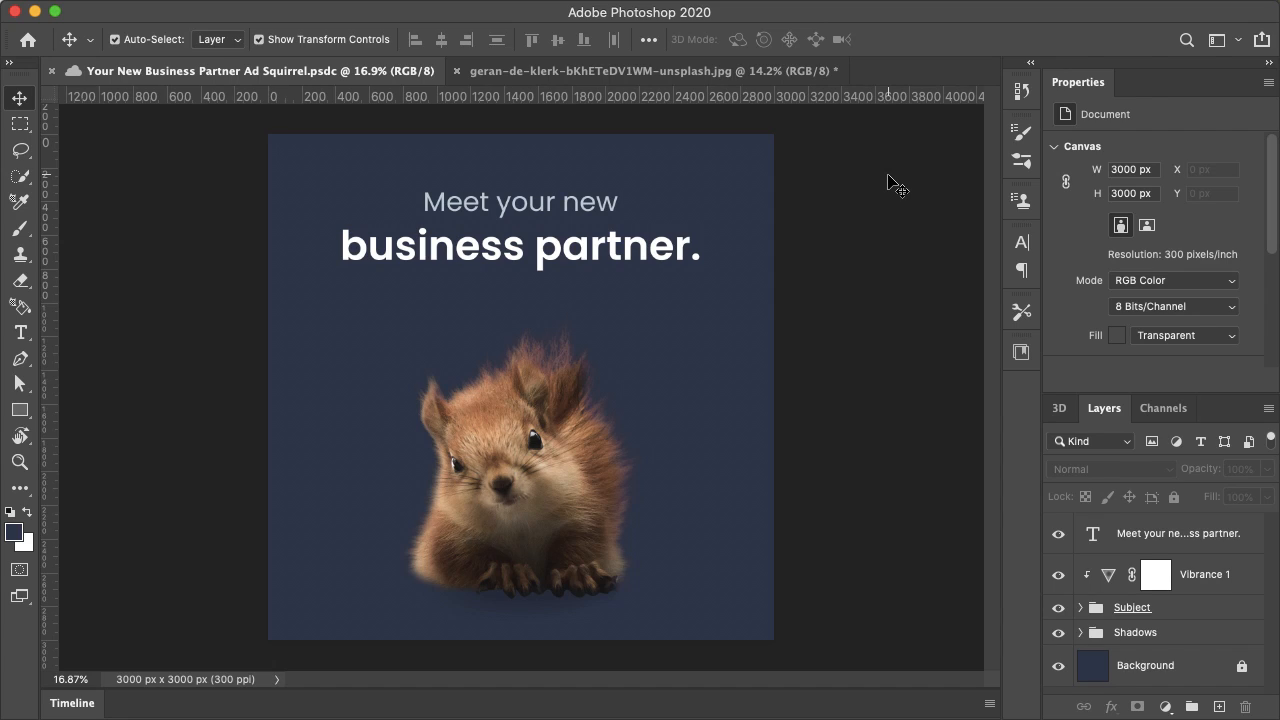
mouse_move(775, 88)
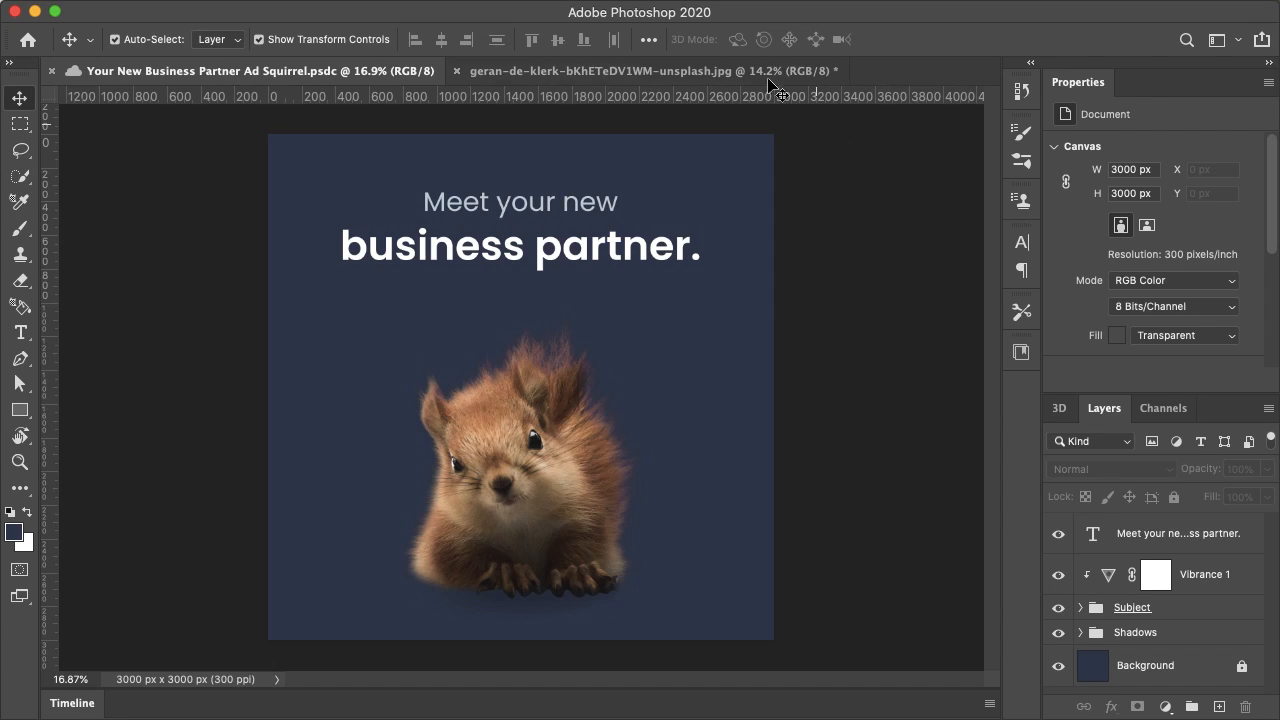
- Bring the geran-de-klerk squirrel photo document to the front
left_click(650, 71)
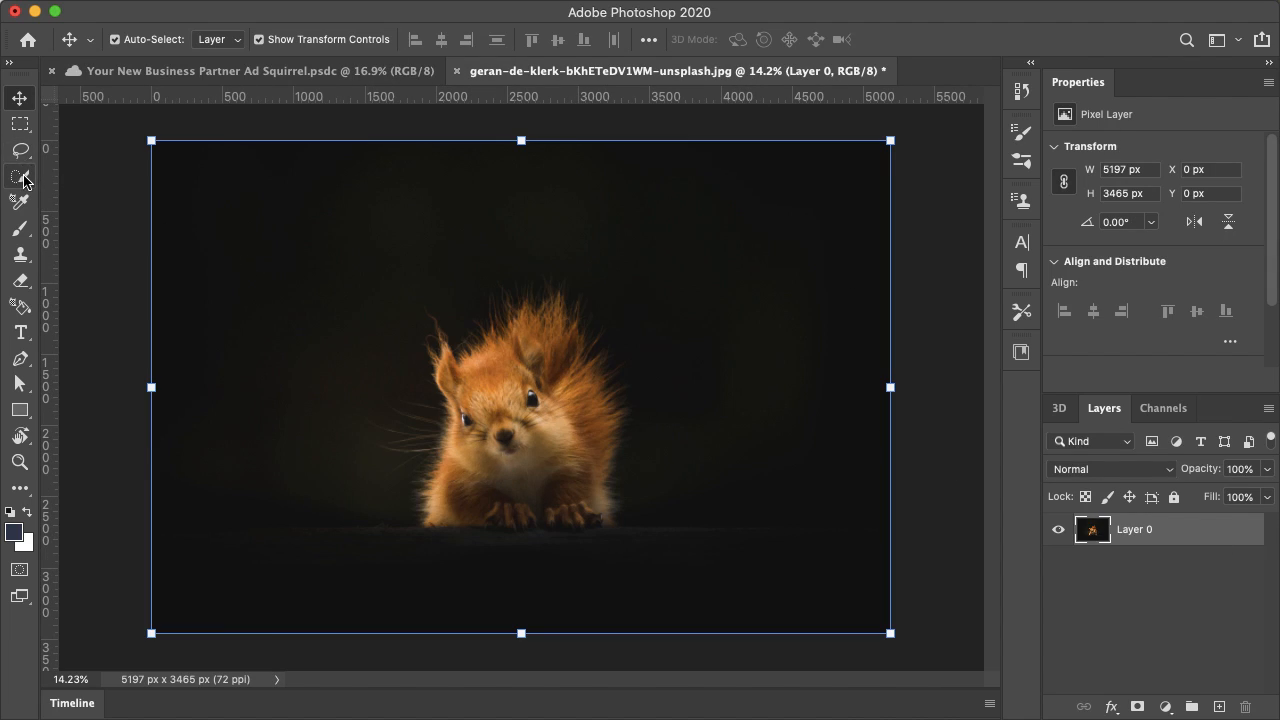
- Quick-select the squirrel and turn the selection into a mask hiding the dark background
left_click(20, 176)
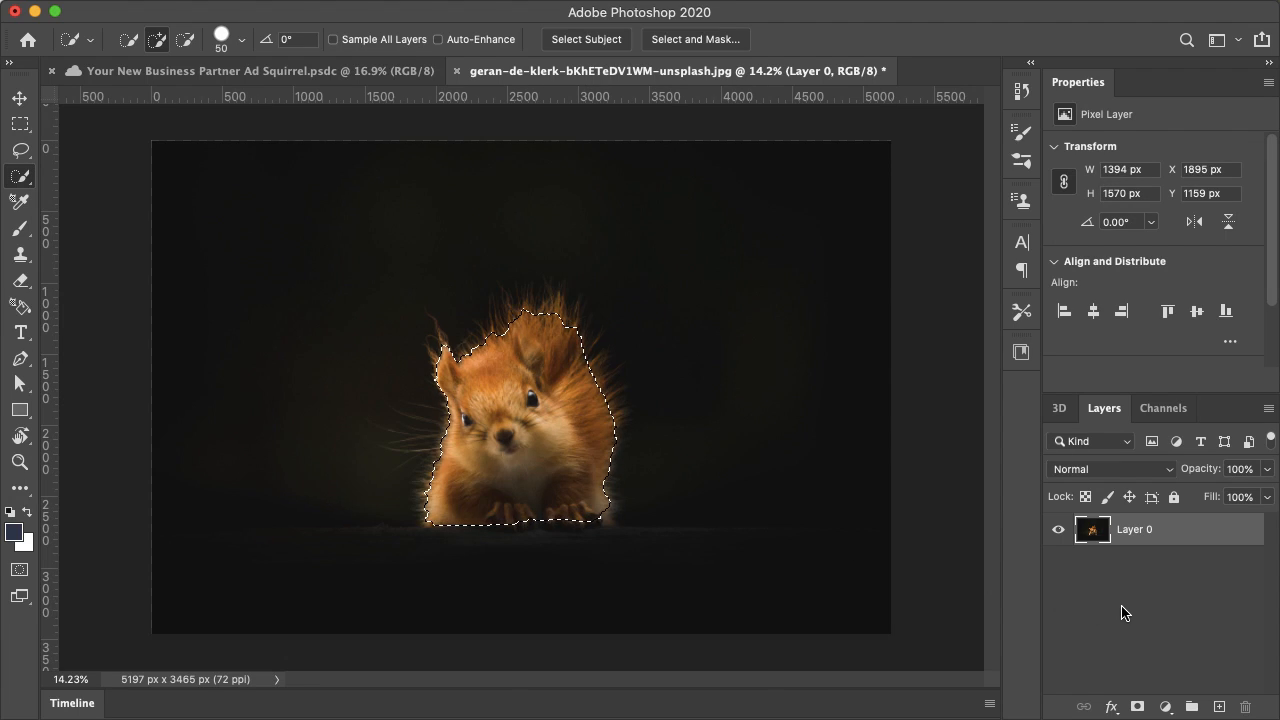
left_click(1137, 707)
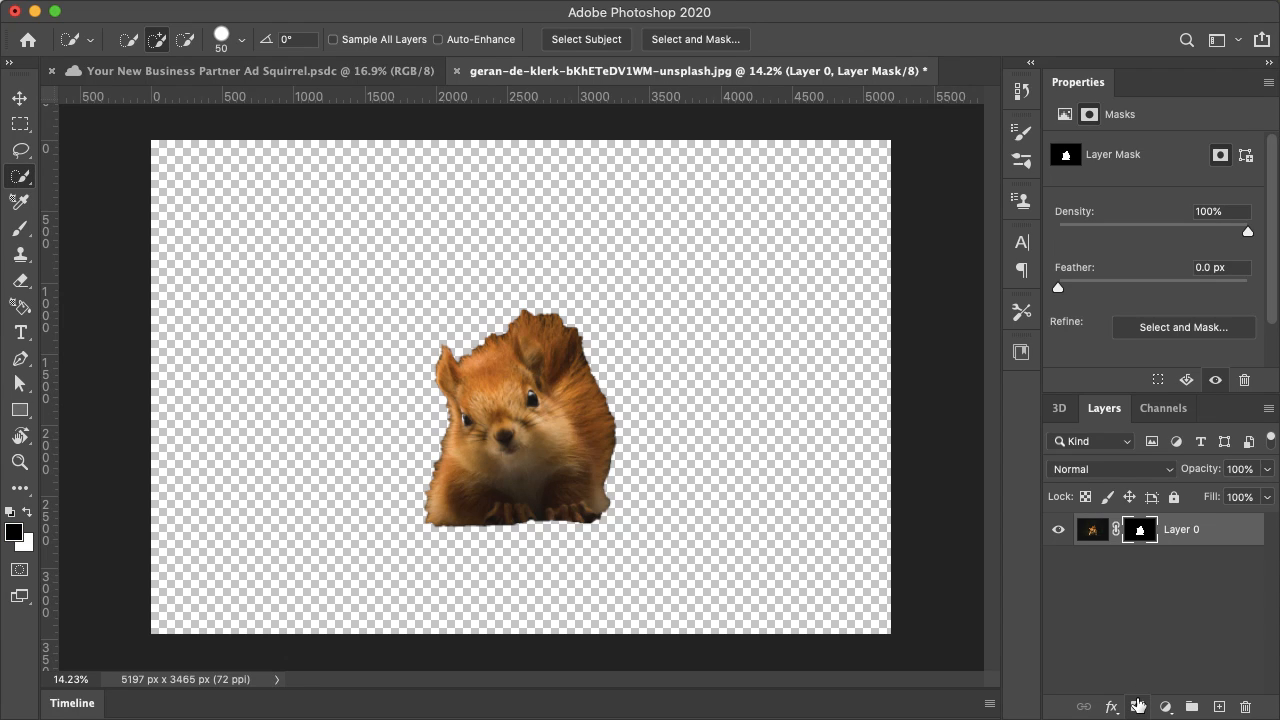
mouse_move(1138, 707)
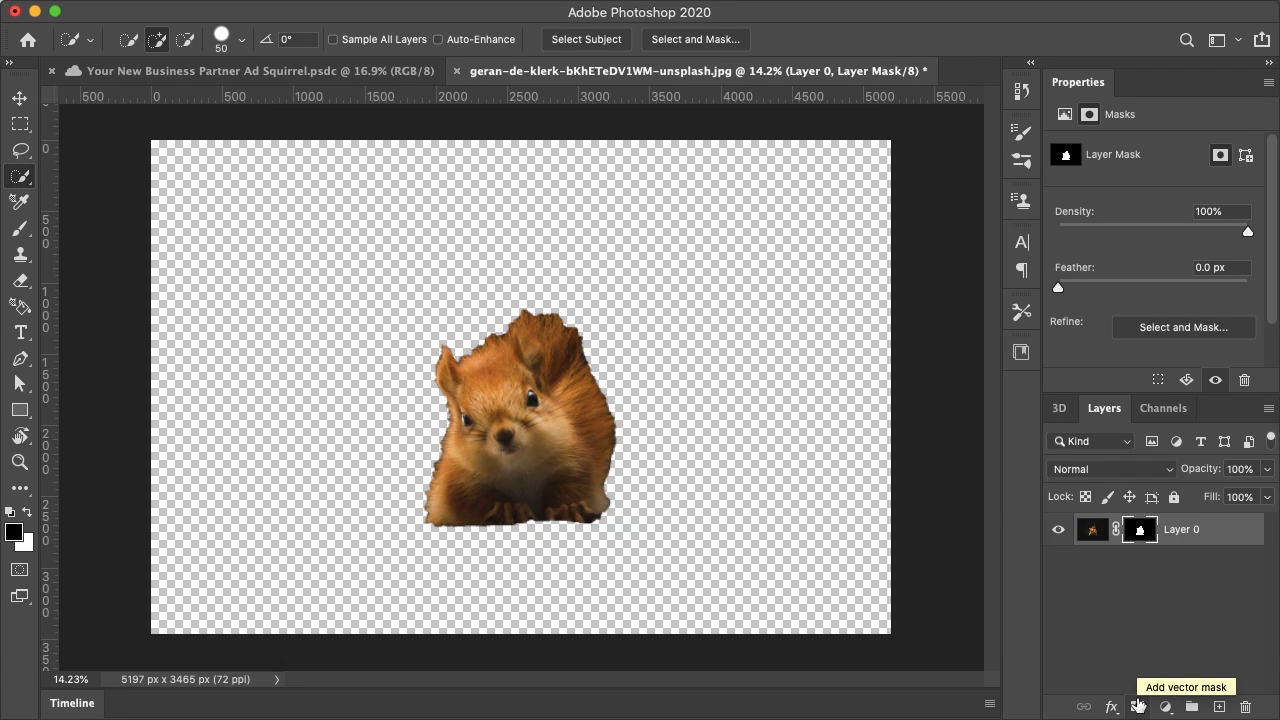
mouse_move(1227, 407)
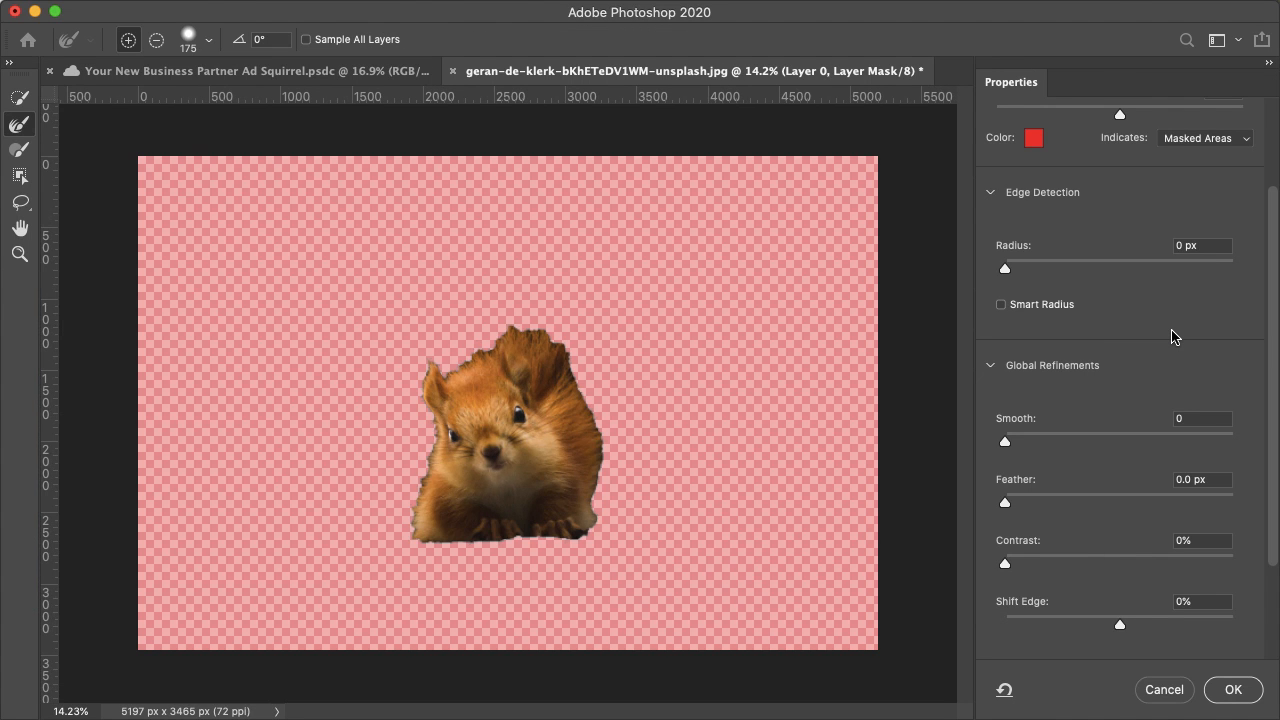
mouse_move(30, 137)
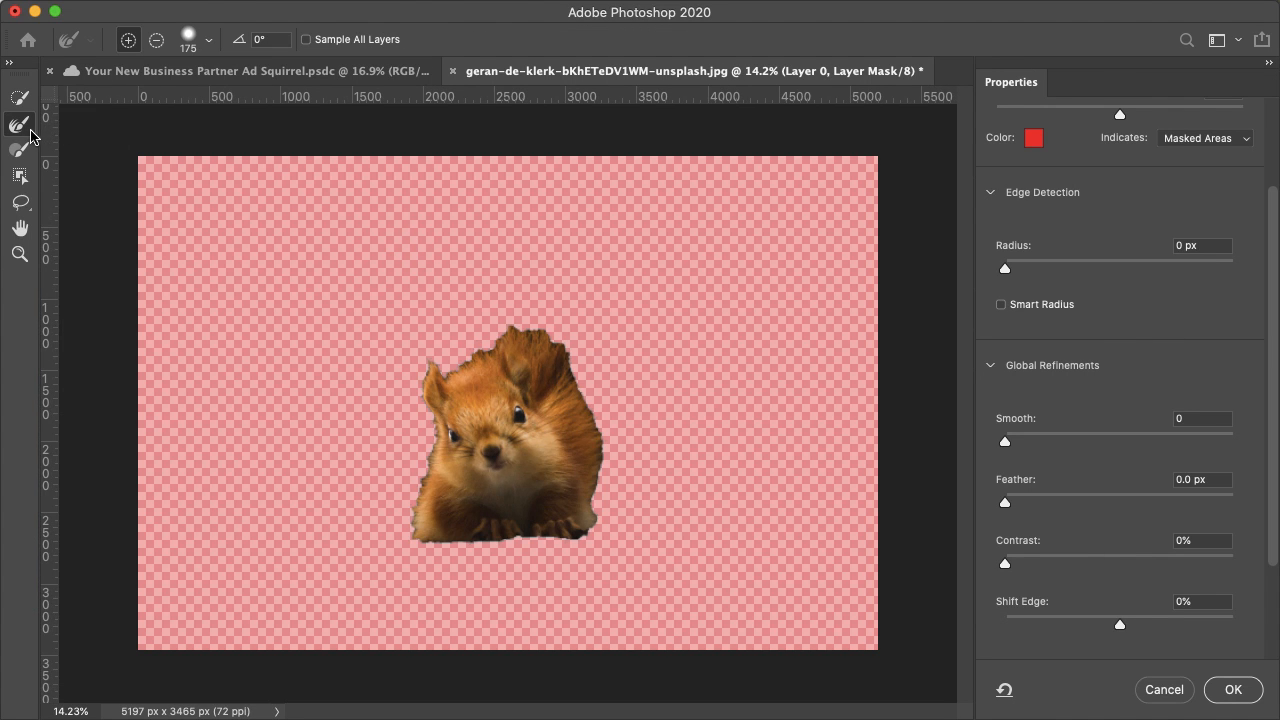
mouse_move(19, 125)
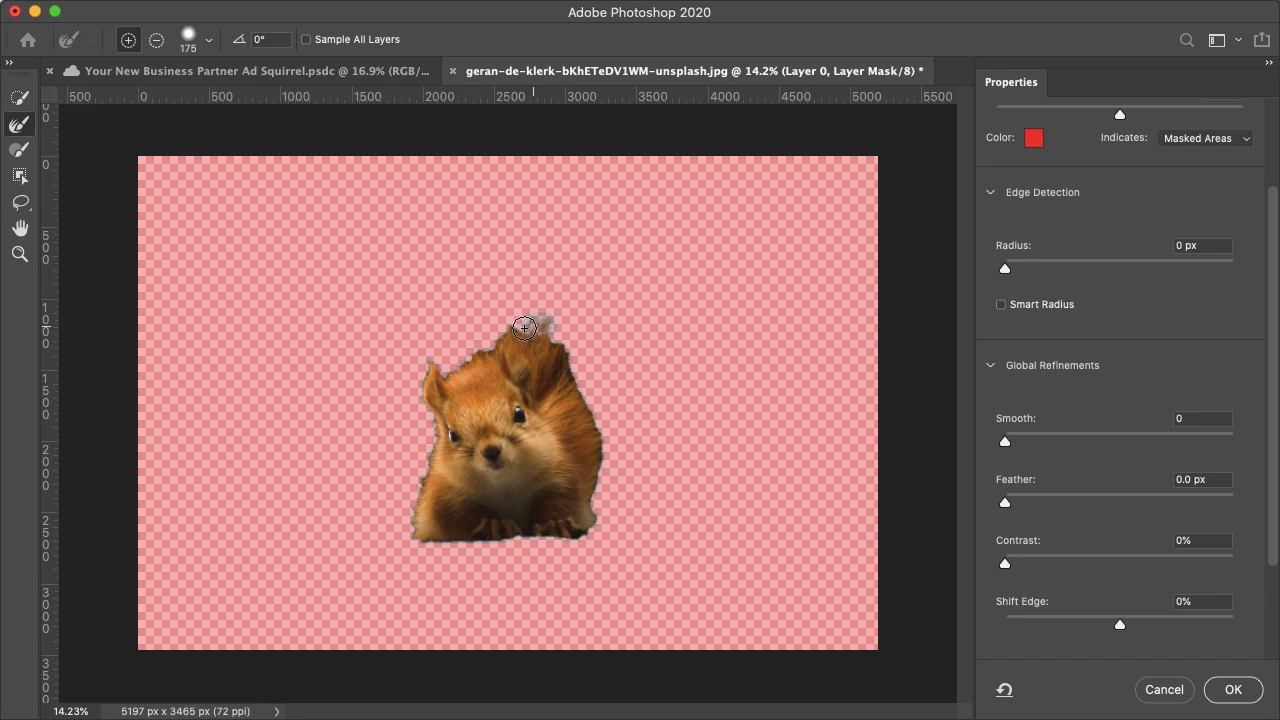
- Refine the mask over the head tufts and left ear fur, then apply it
left_click_drag(523, 327, 447, 369)
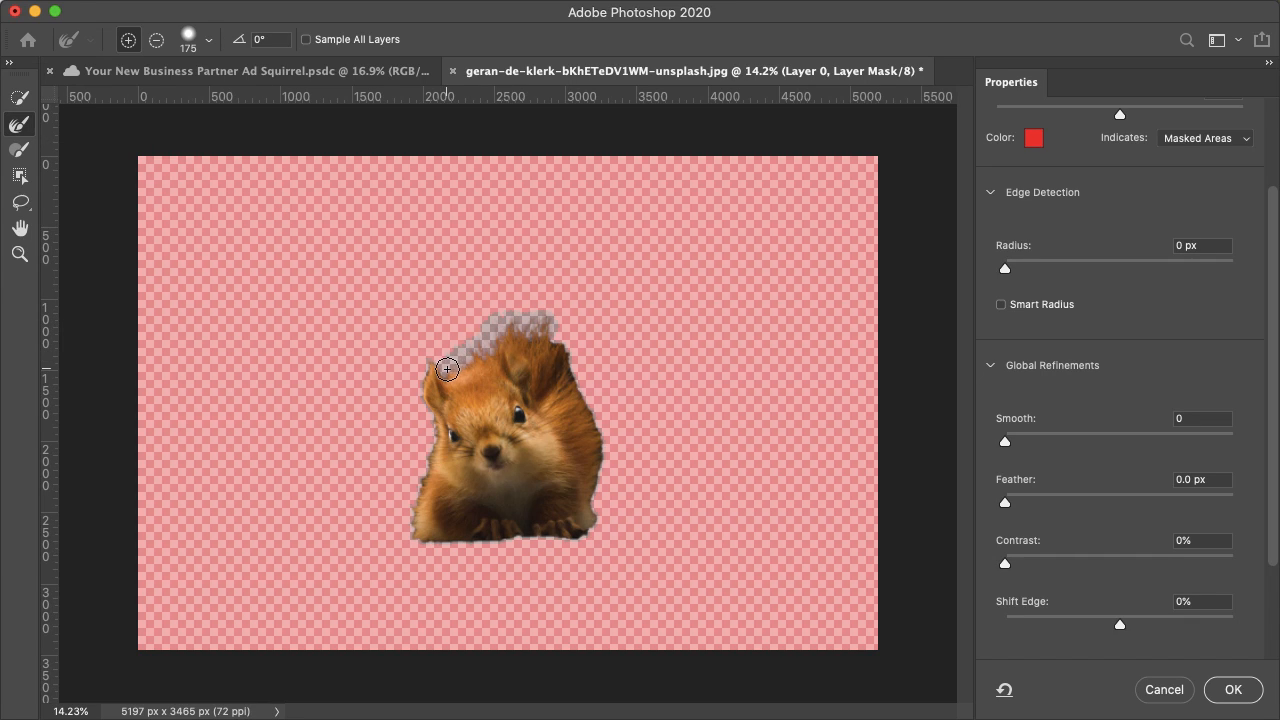
left_click_drag(447, 369, 590, 412)
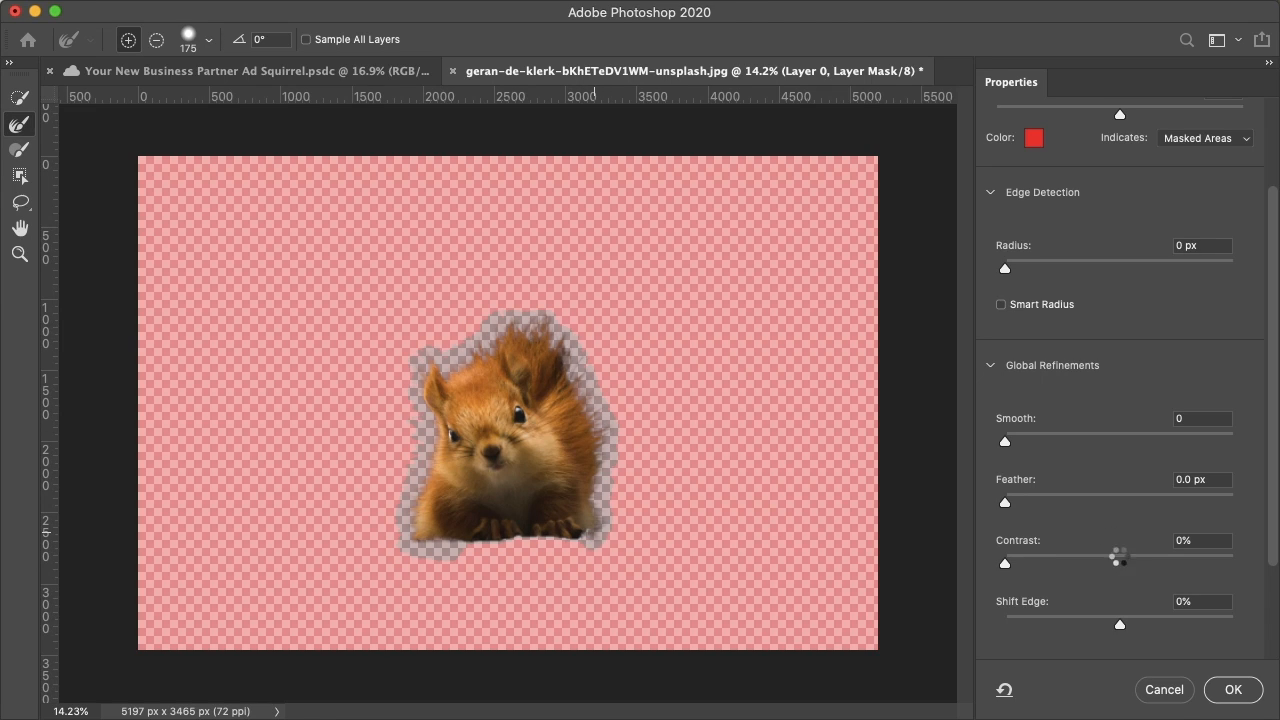
left_click(1233, 689)
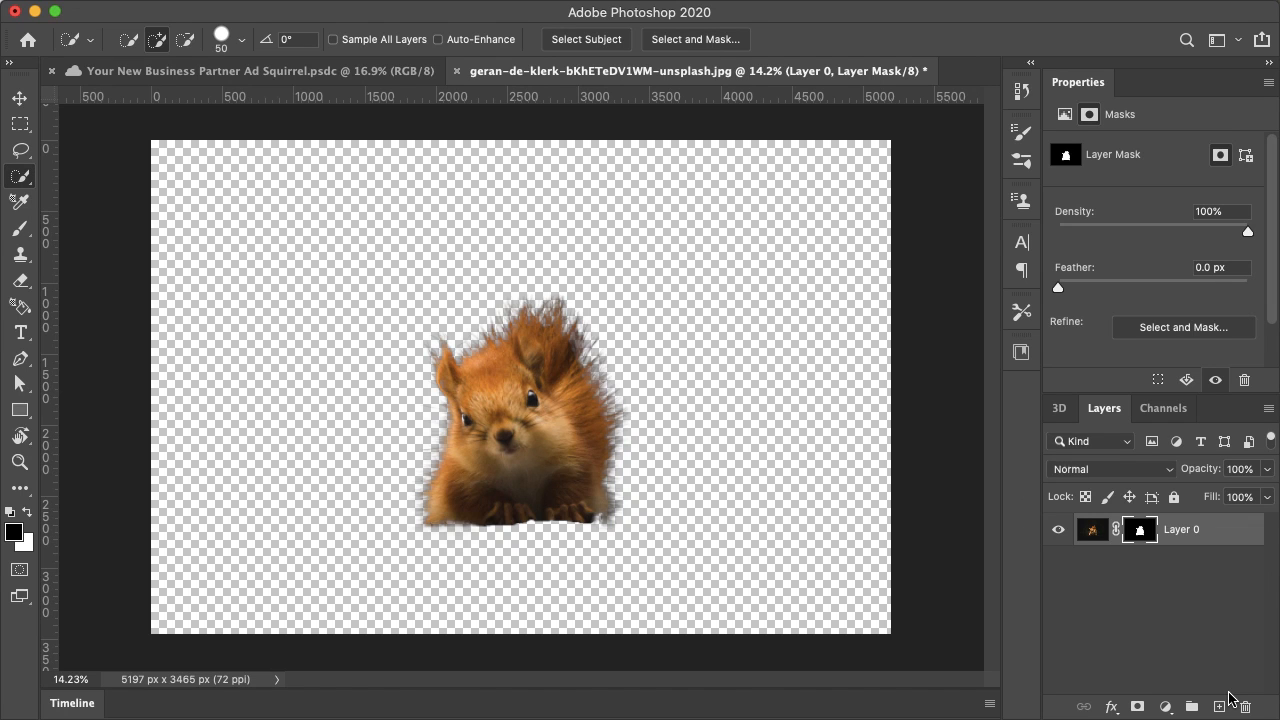
- Add a new empty layer to serve as the navy backdrop
left_click(1217, 706)
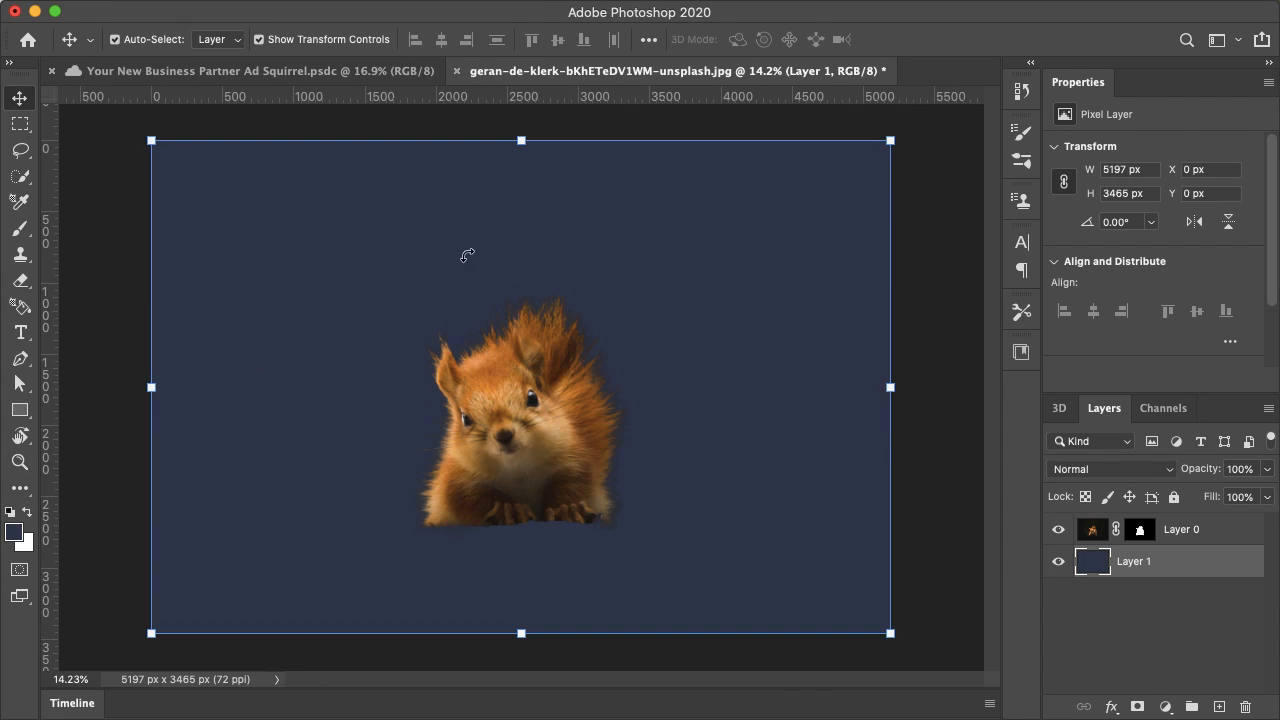
mouse_move(630, 413)
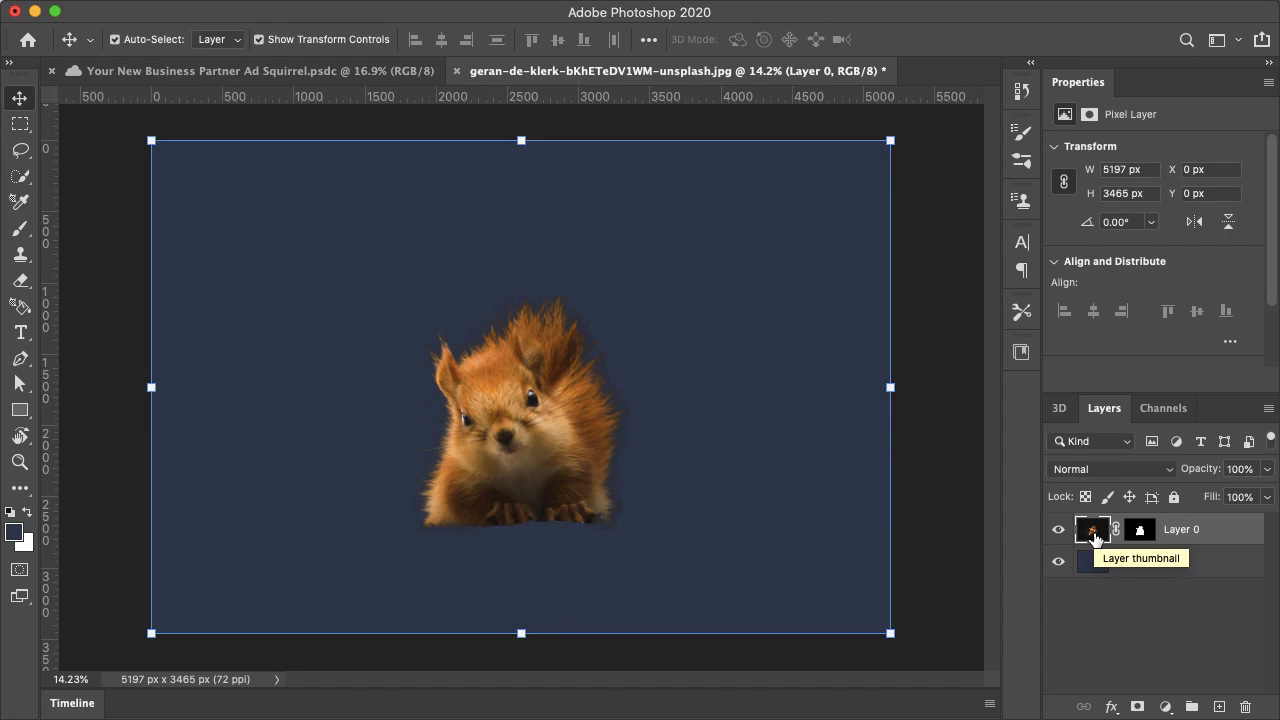
- Duplicate Layer 0, set the copy to Lighten and Layer 0 to Darken, and compare
left_click(1219, 707)
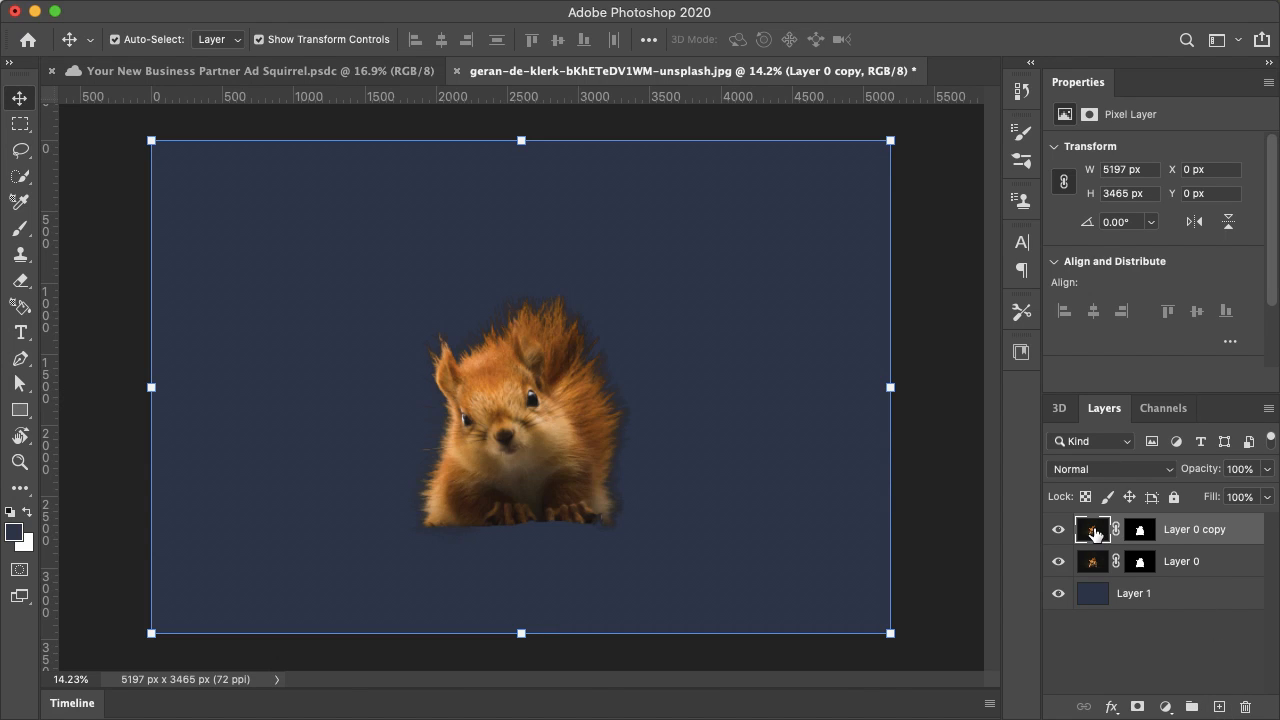
left_click(1110, 468)
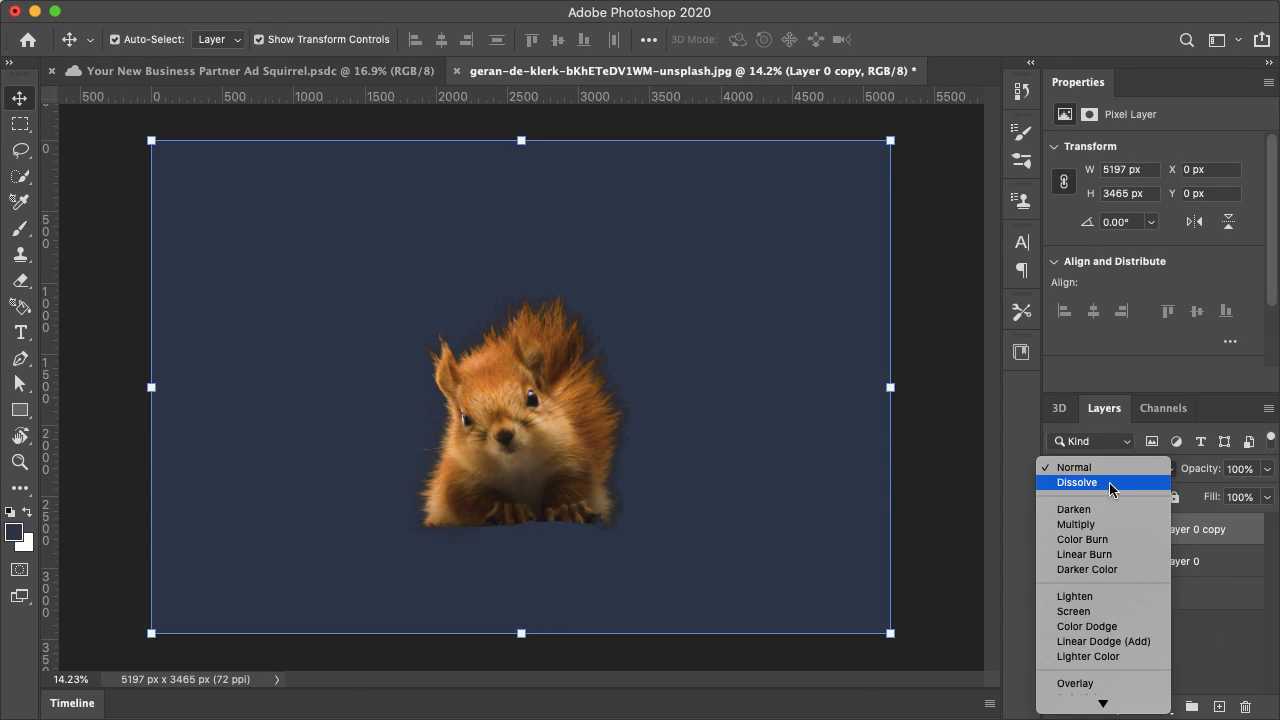
left_click(1074, 596)
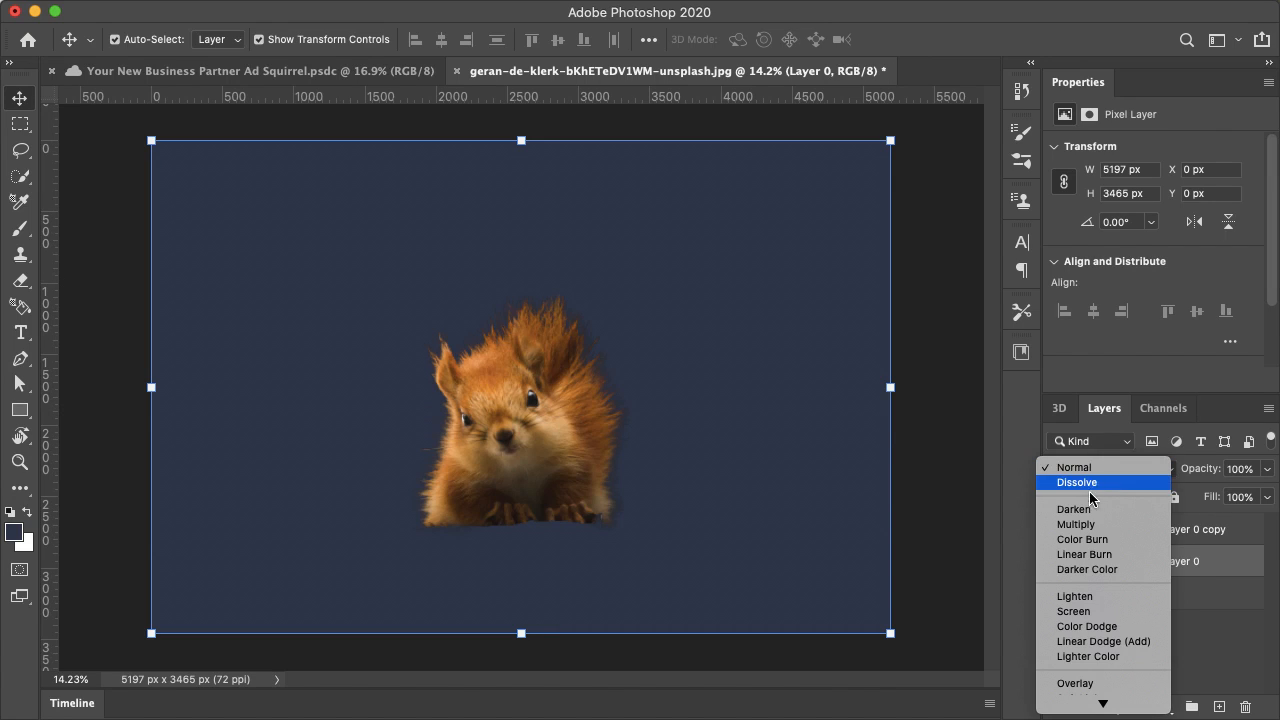
left_click(1073, 509)
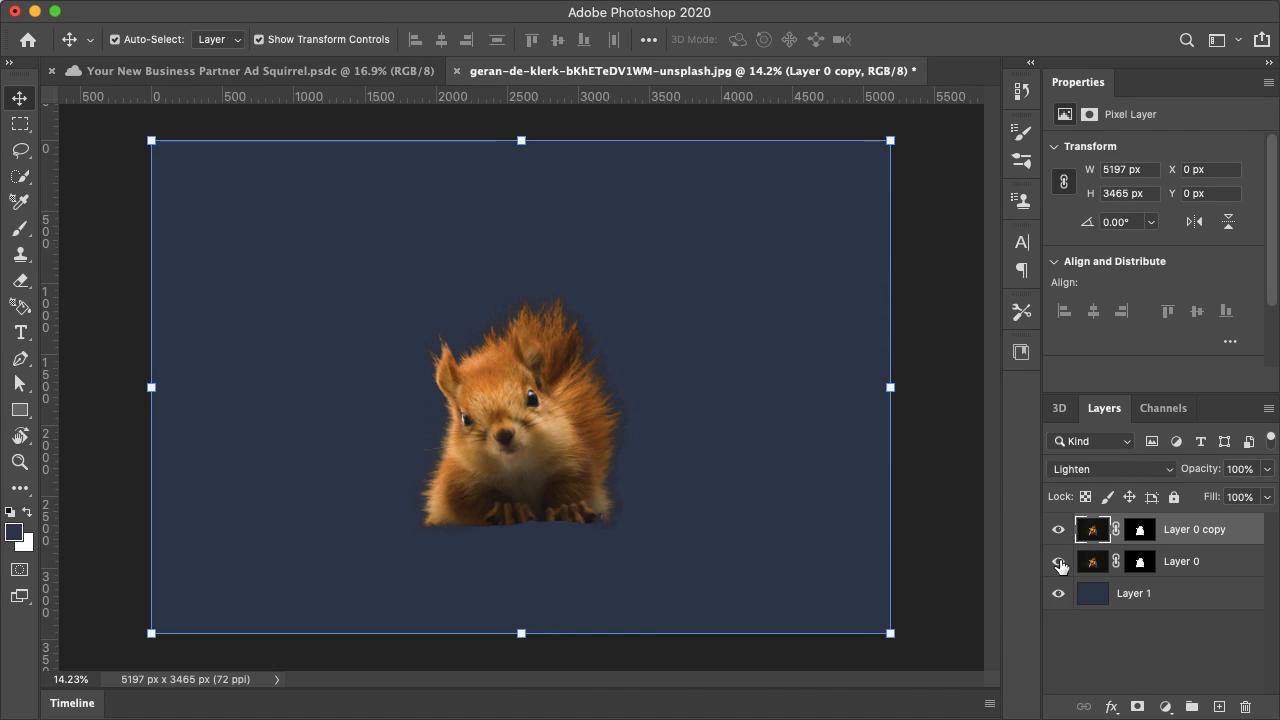
left_click(1058, 561)
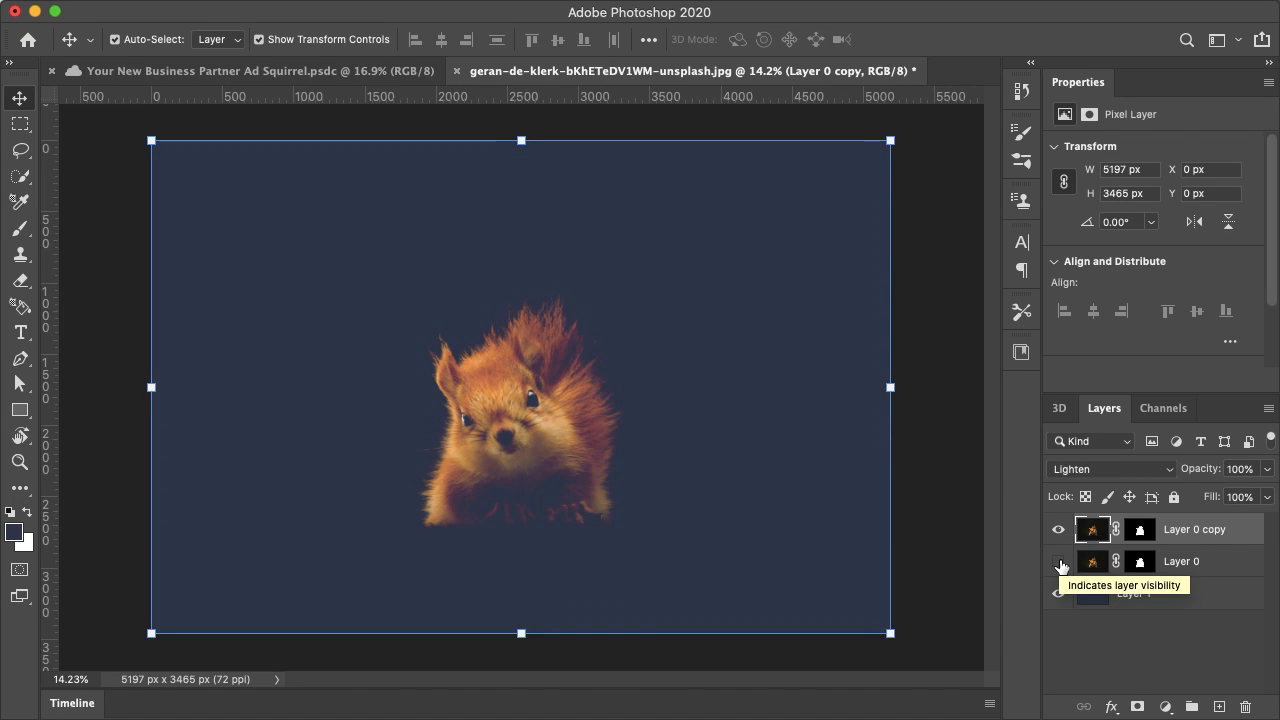
left_click(1058, 561)
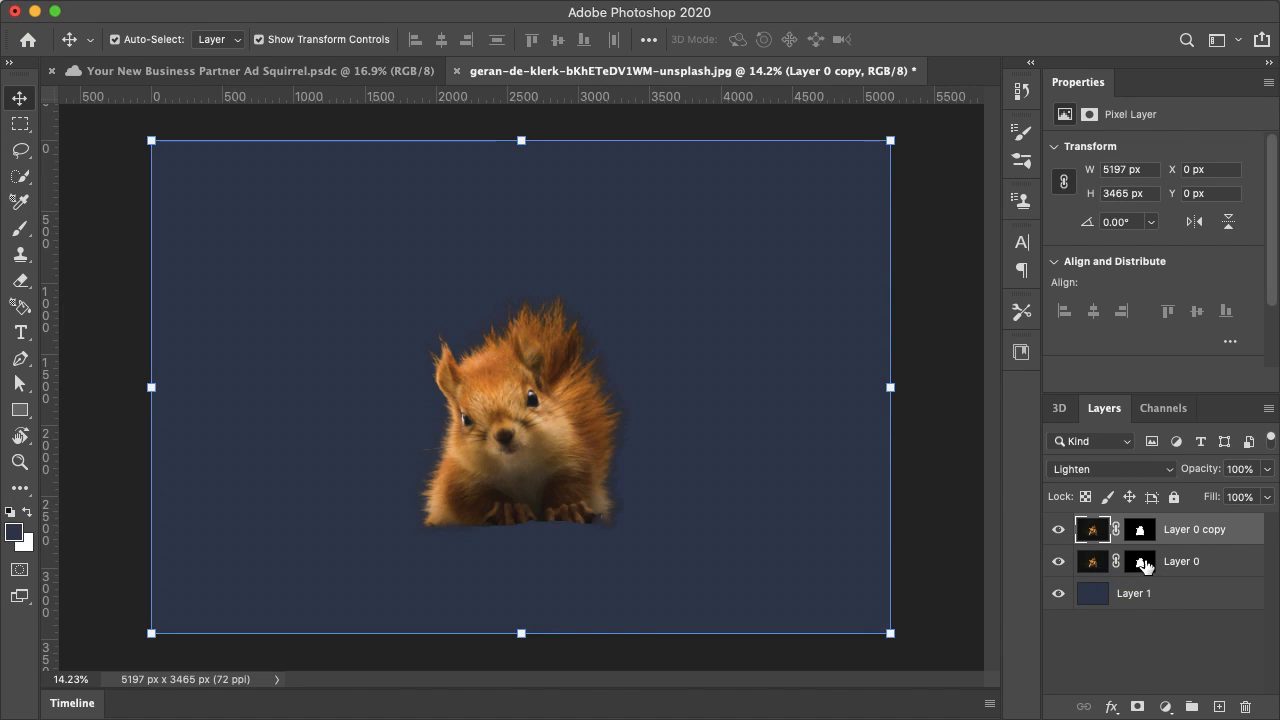
left_click(1140, 561)
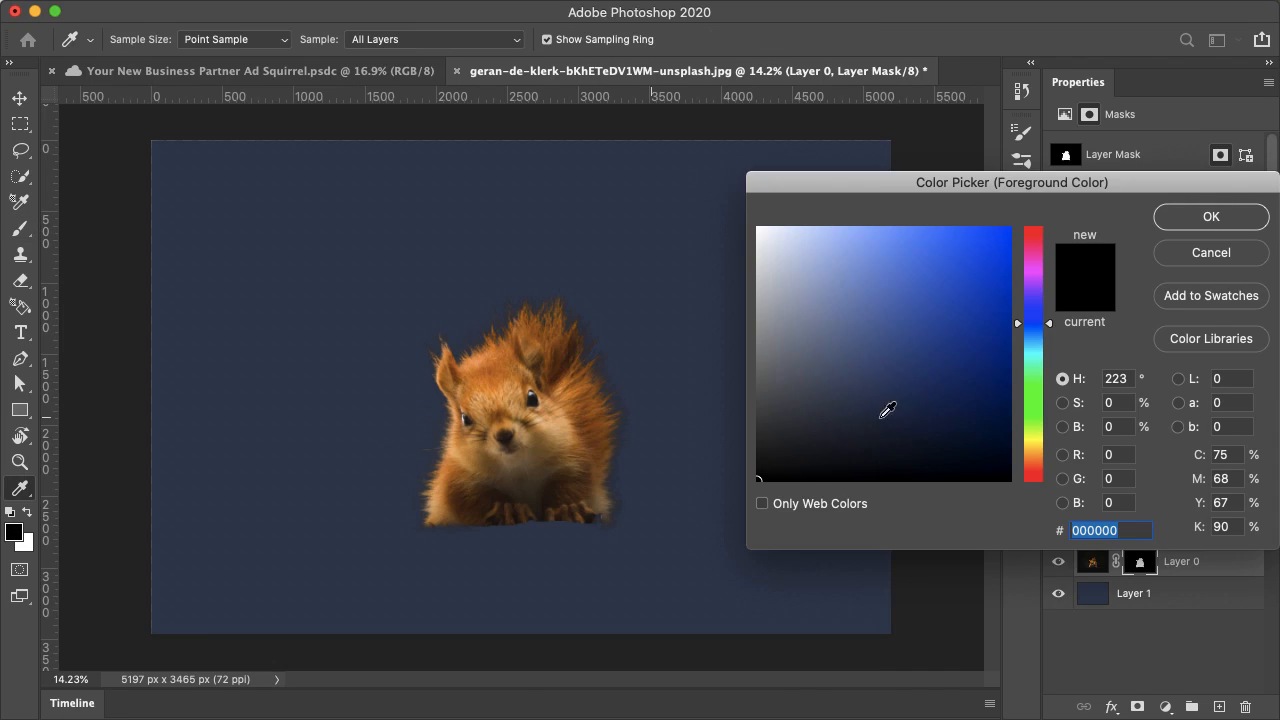
- With a large soft black brush, mask out the right, top and left-ear fur edges
left_click(1211, 216)
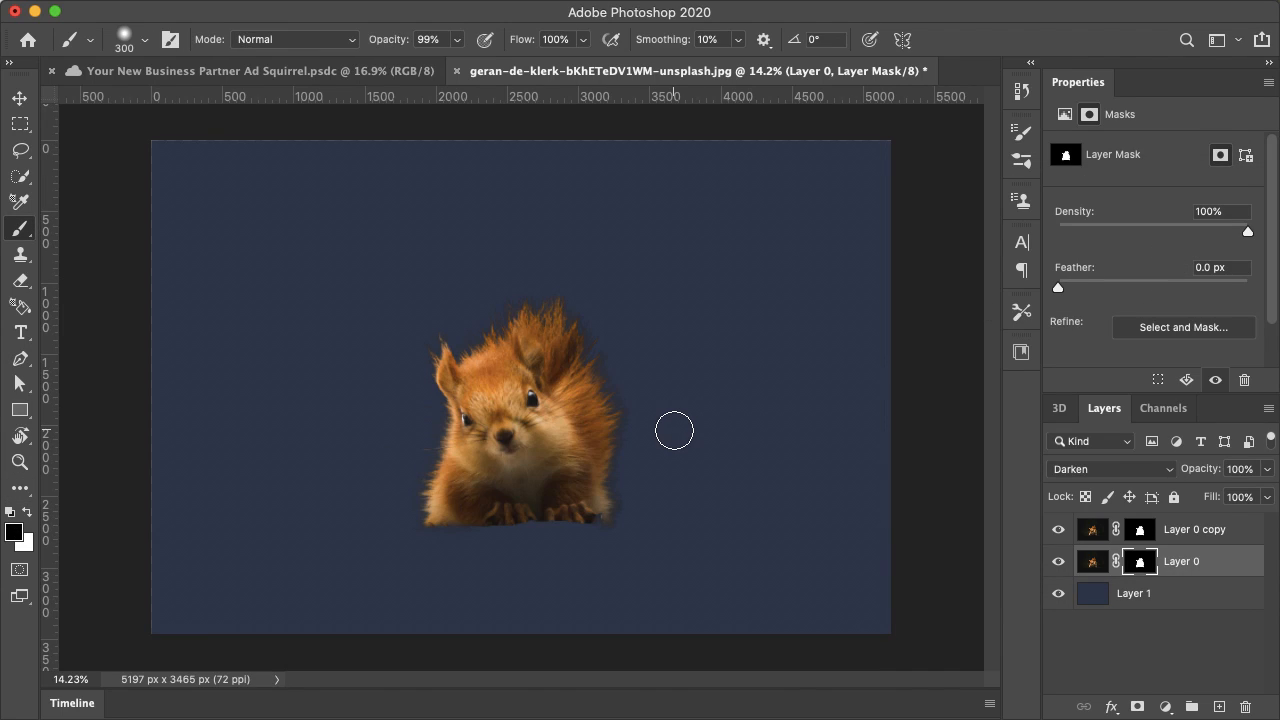
left_click(145, 39)
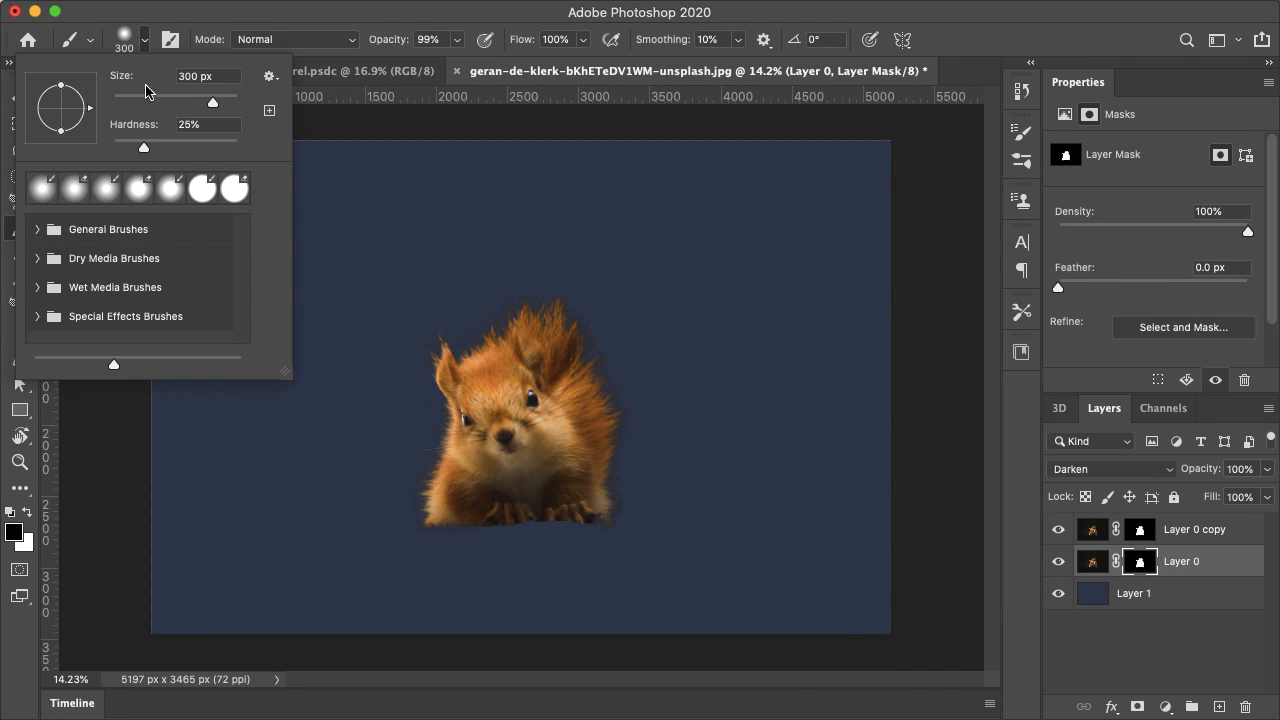
left_click(587, 310)
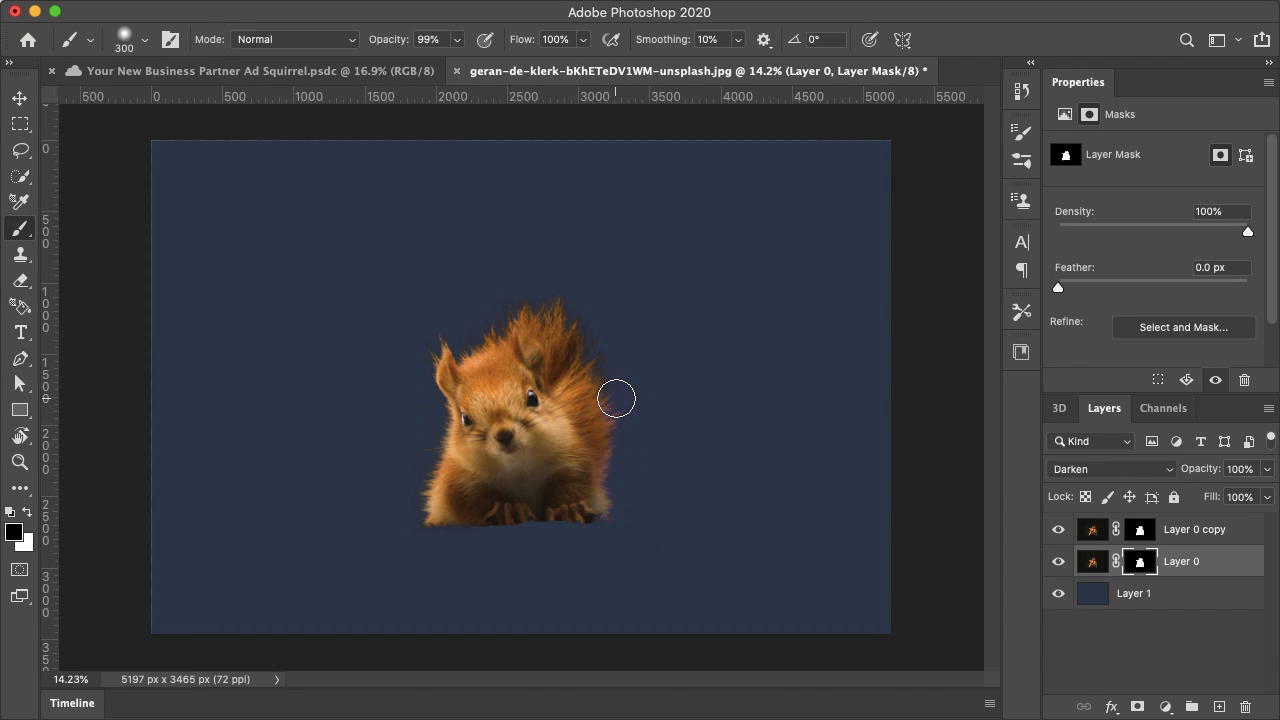
left_click_drag(617, 398, 533, 304)
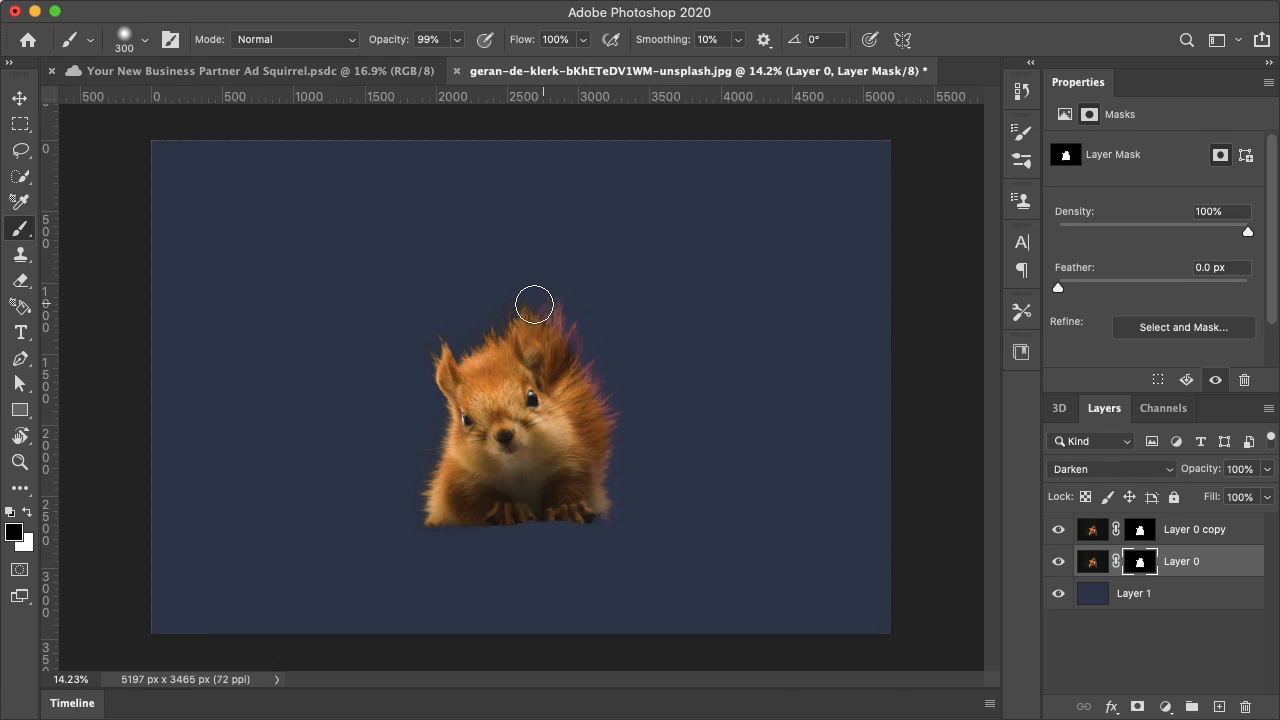
left_click_drag(534, 304, 449, 337)
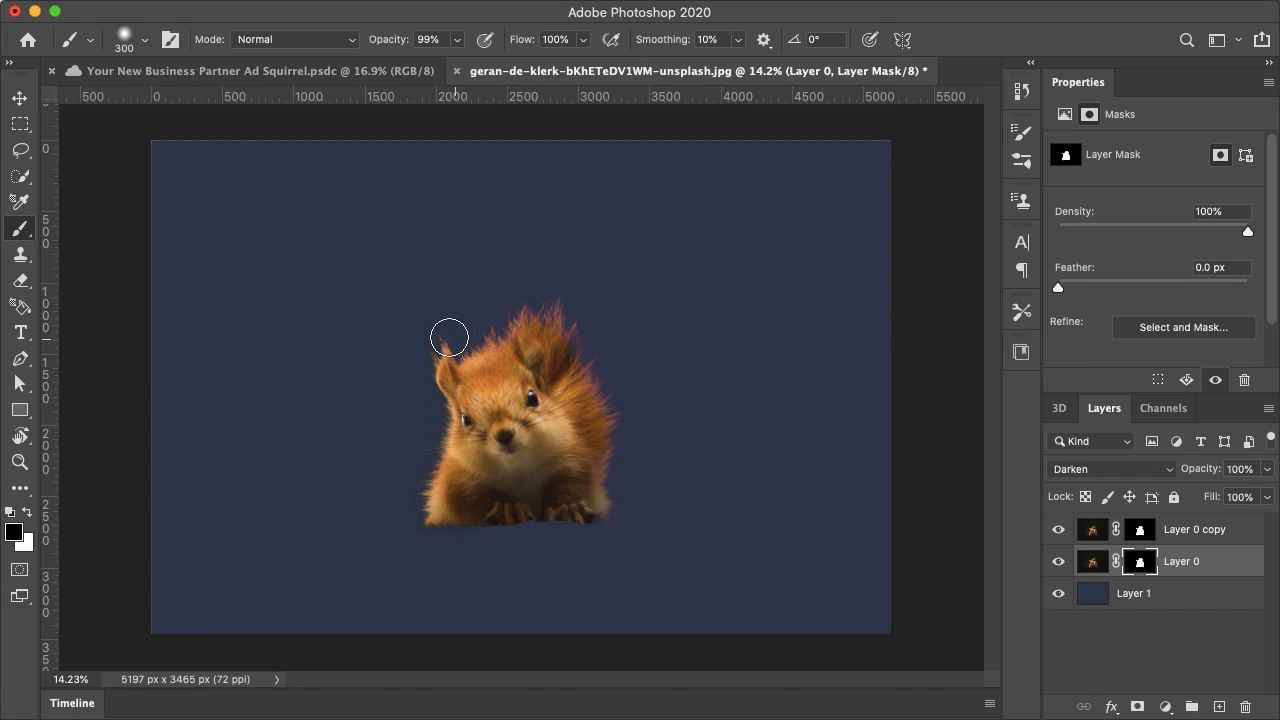
left_click_drag(449, 337, 434, 452)
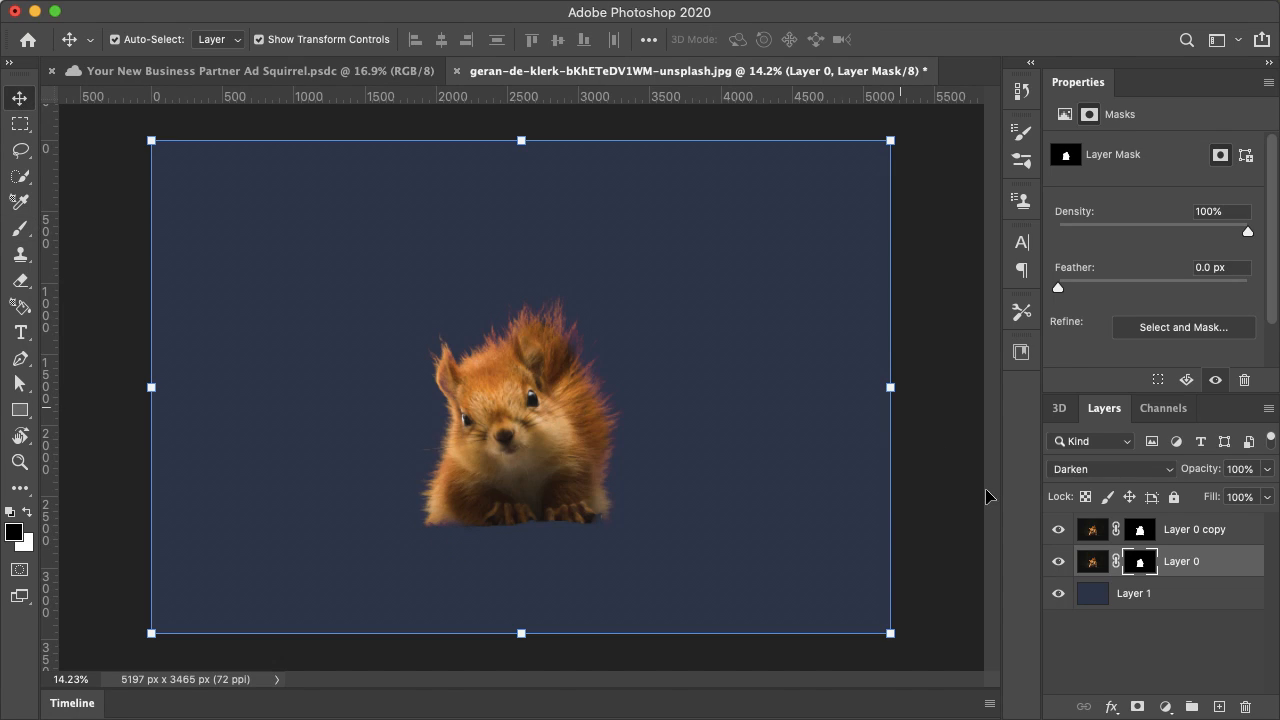
mouse_move(1135, 531)
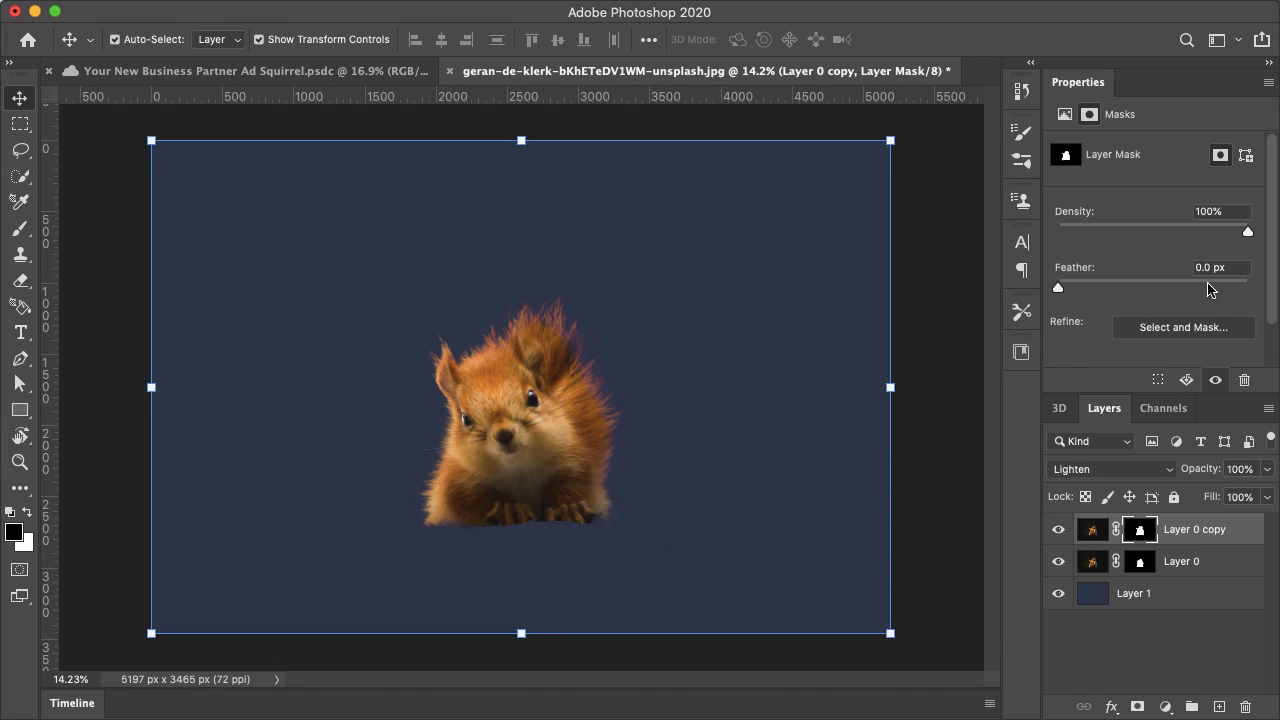
mouse_move(1173, 333)
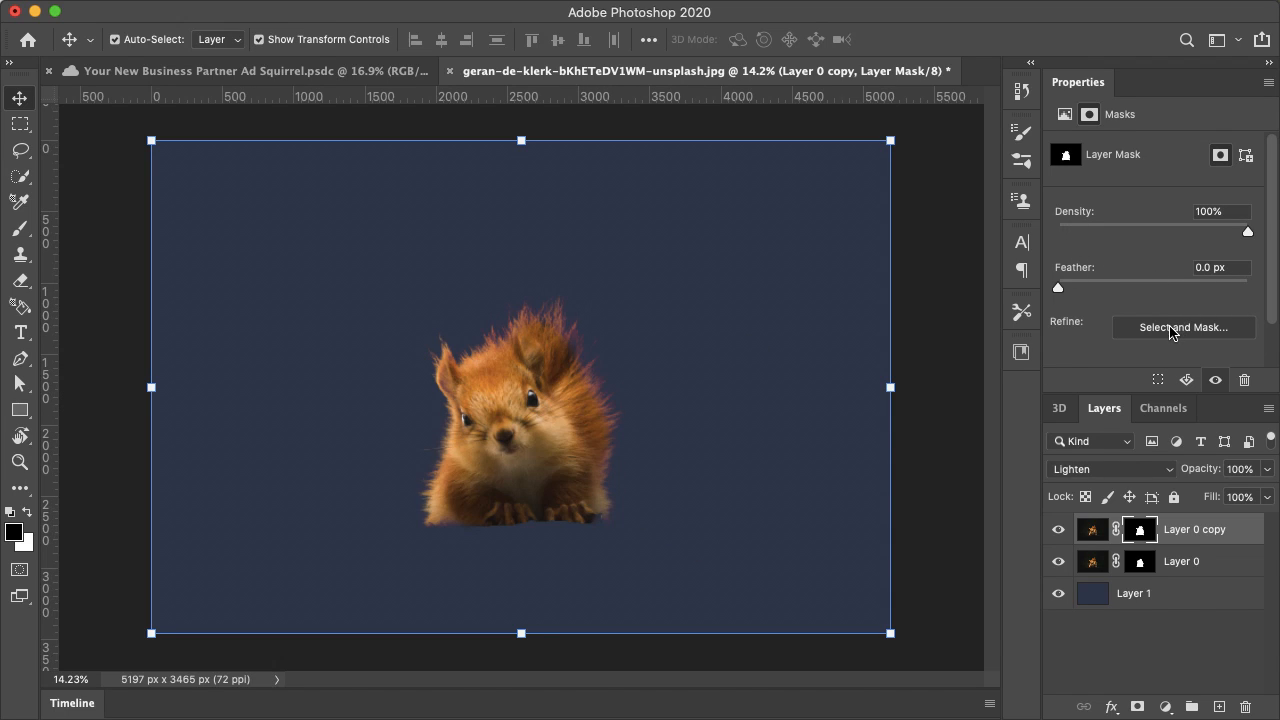
left_click(1184, 327)
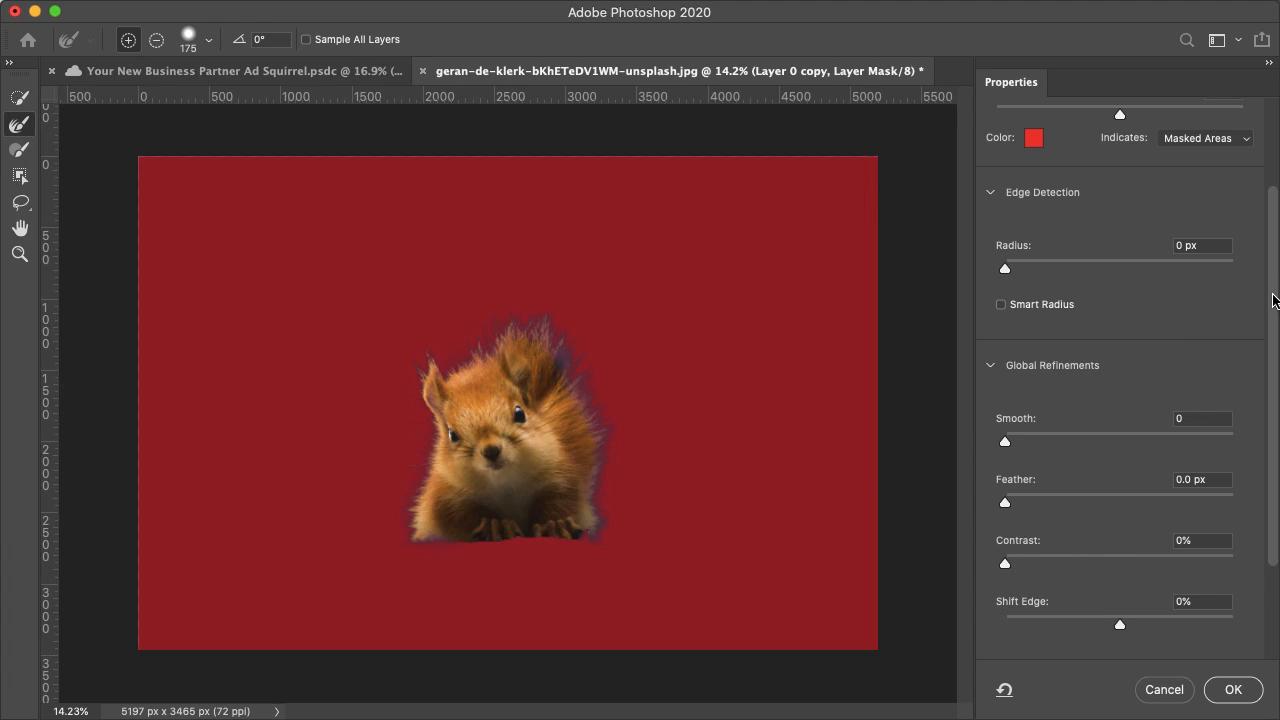
scroll("down", 3)
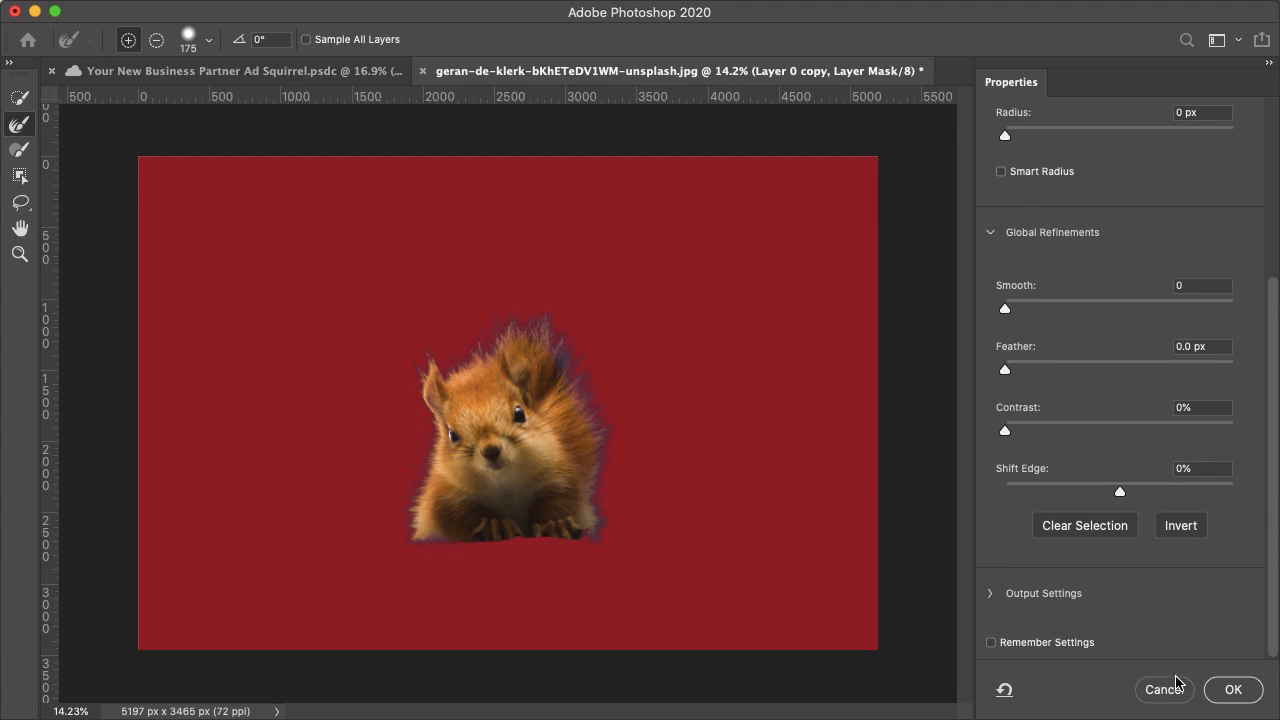
left_click(1233, 689)
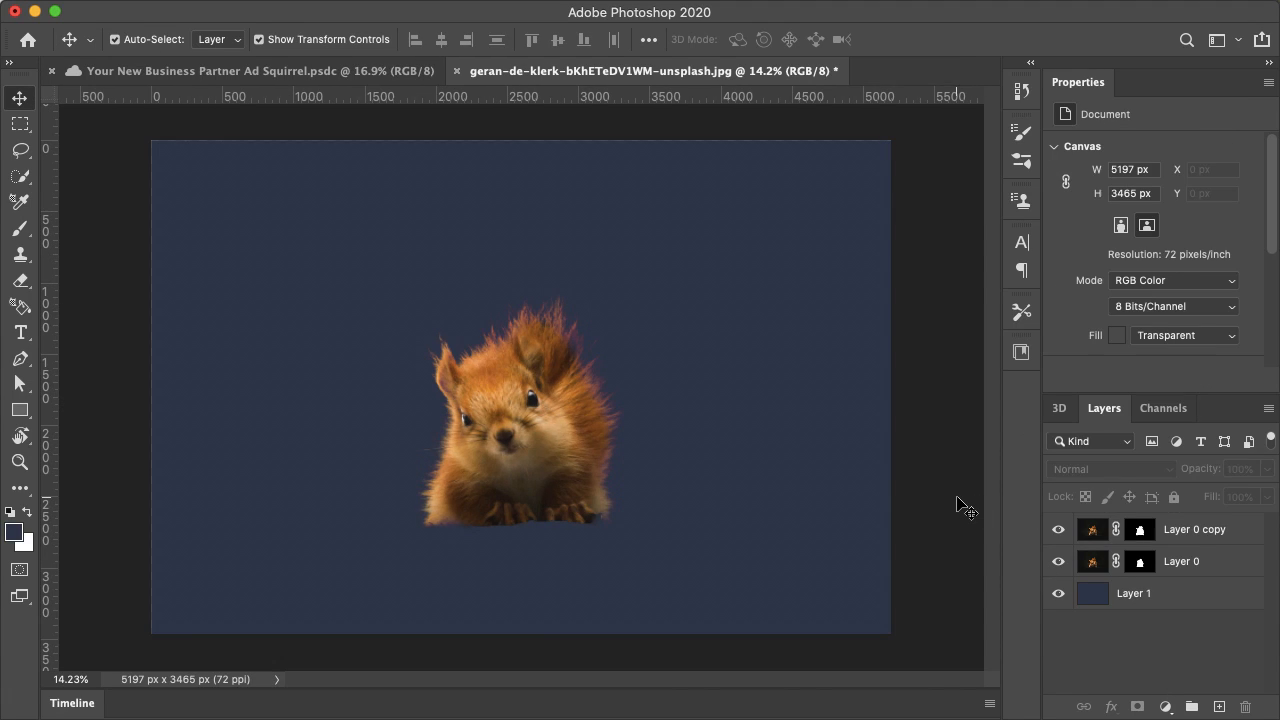